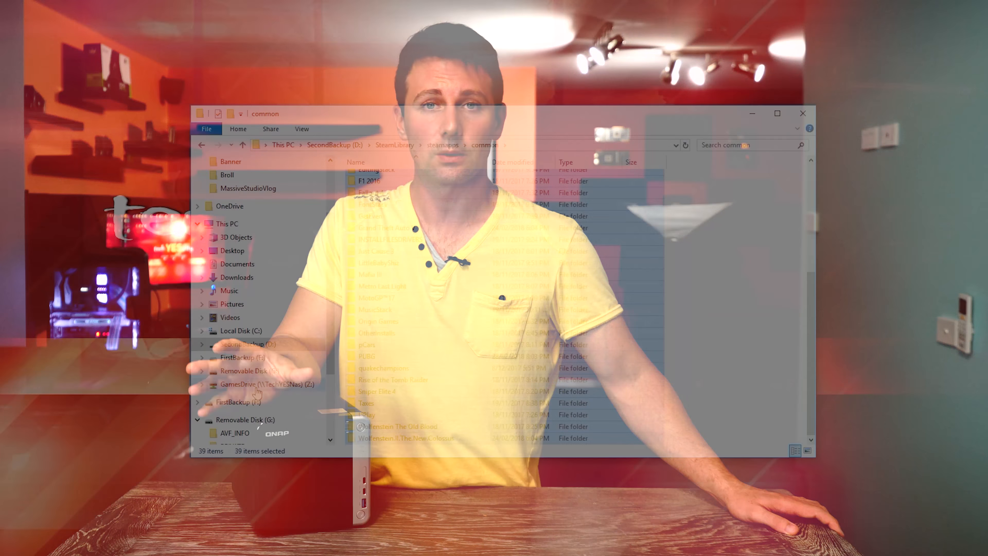
# Step: Select all 39 game folders in D:\SteamLibrary\steamapps\common
pyautogui.click(265, 384)
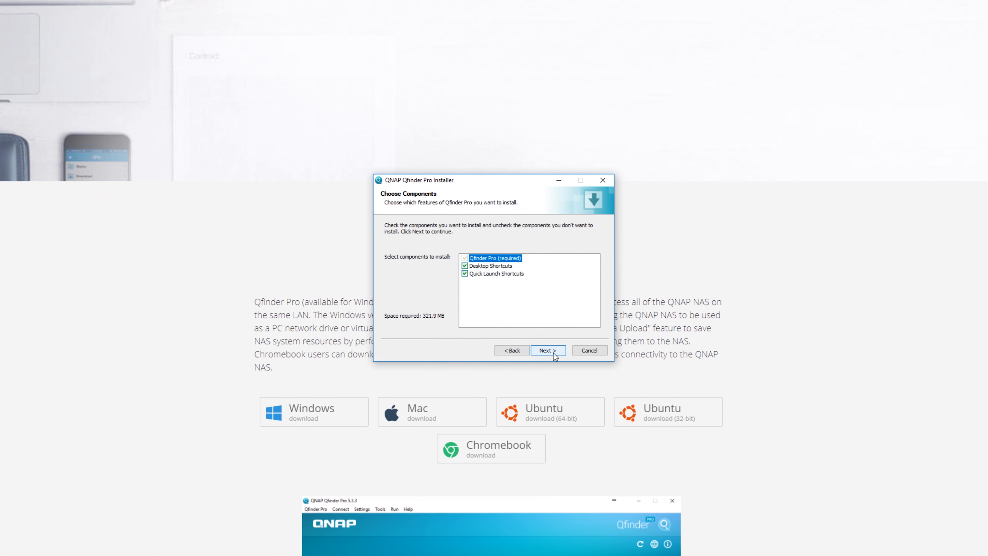
# Step: Finish Qfinder Pro setup without Quick Launch Shortcuts, allow firewall access, and map \\TechYESNas\Public as Z:
pyautogui.click(466, 273)
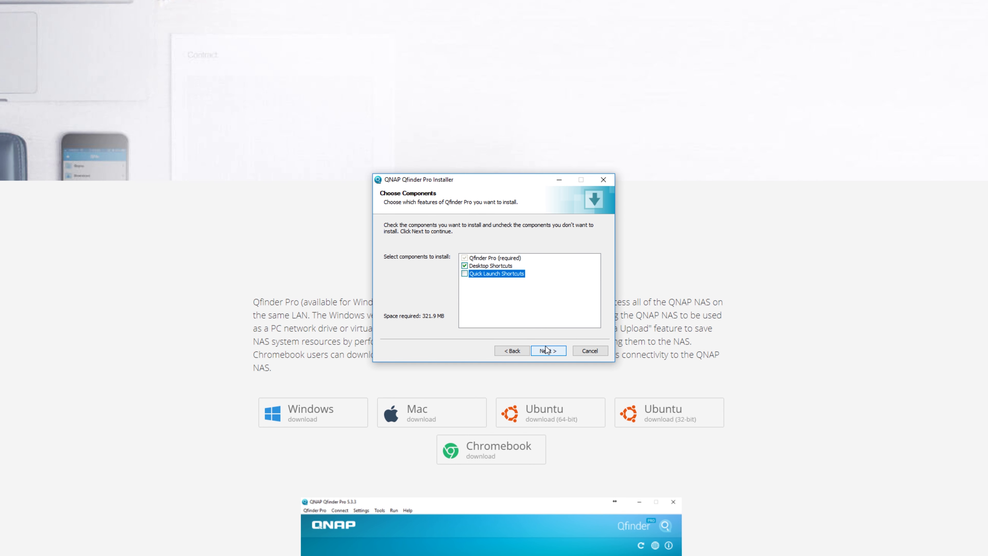
pyautogui.click(548, 351)
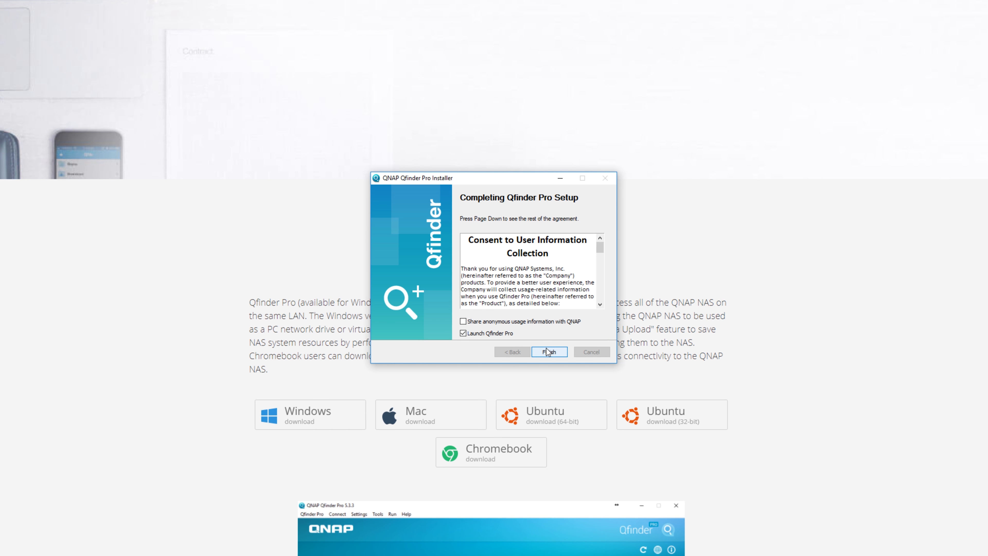
pyautogui.click(548, 351)
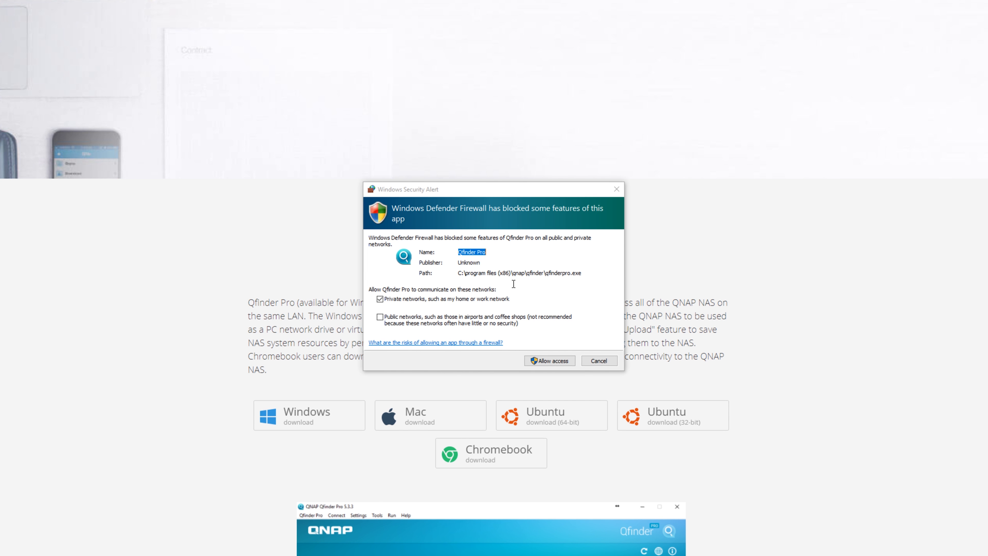
pyautogui.click(548, 360)
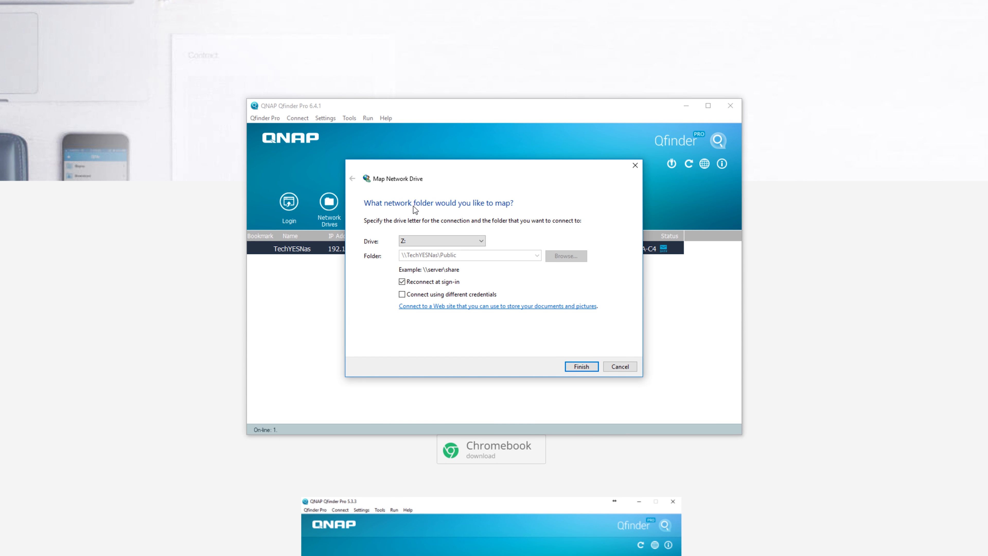
pyautogui.click(441, 241)
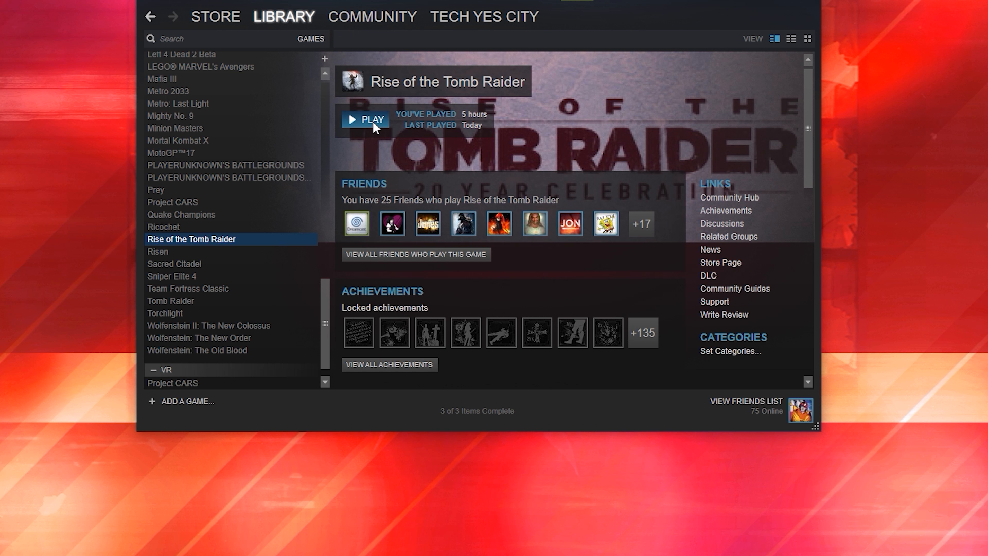
# Step: Play Rise of the Tomb Raider from the Steam Library so its launcher opens
pyautogui.click(365, 119)
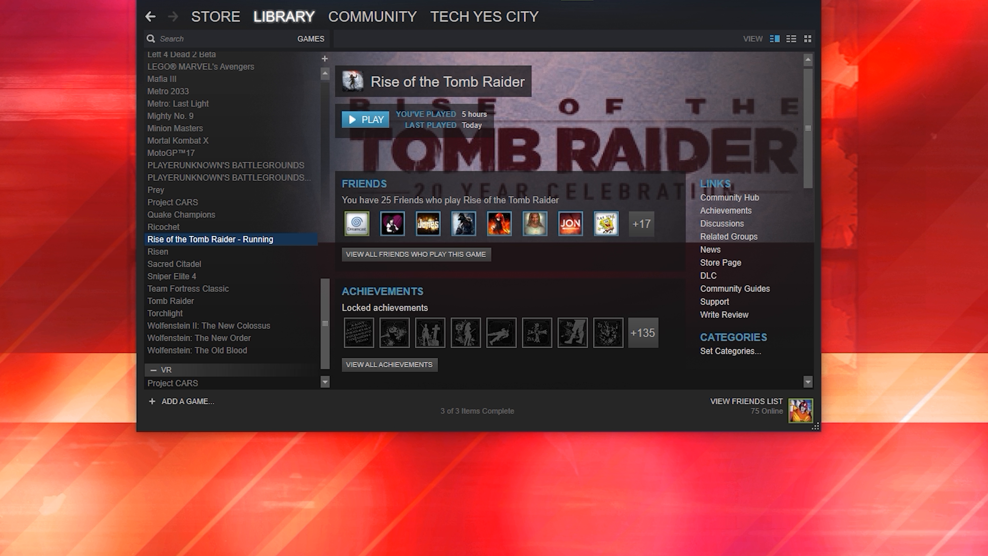
pyautogui.click(365, 118)
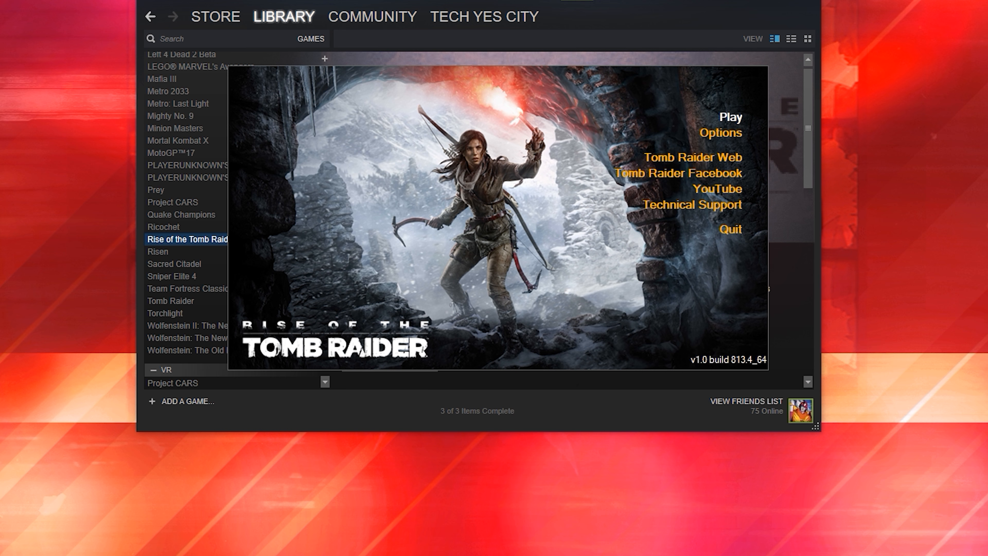